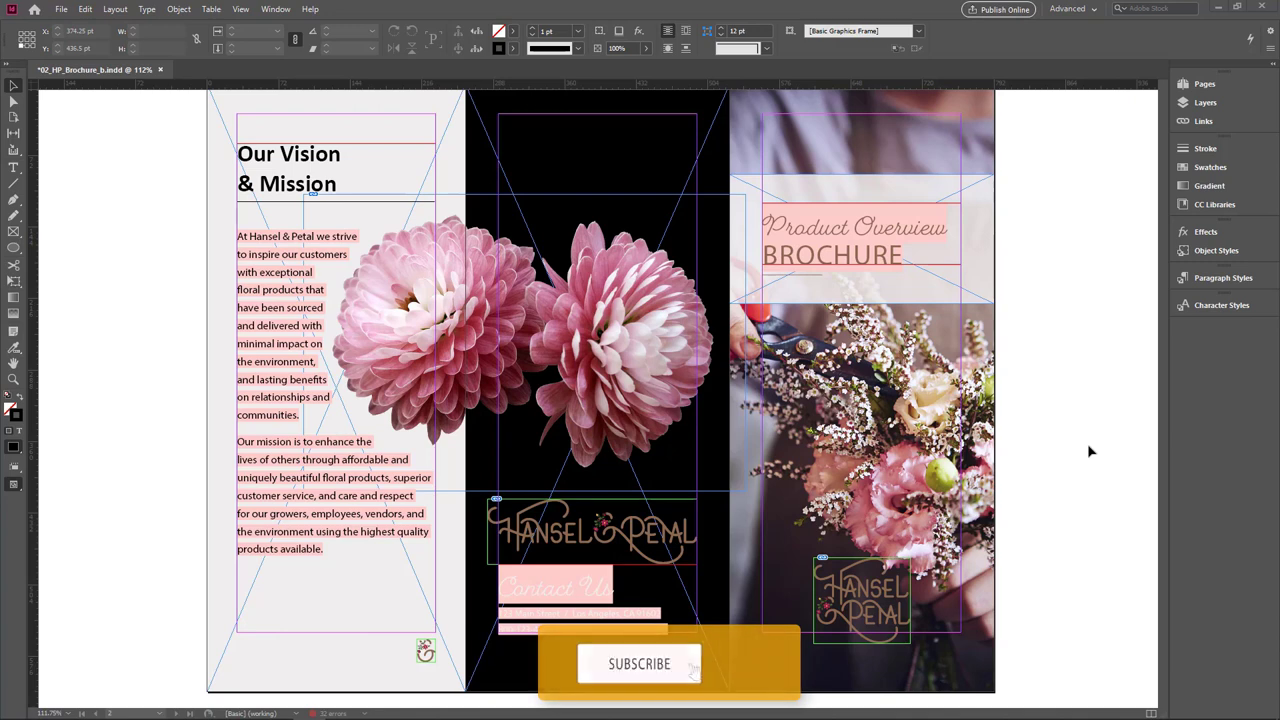
# In Document Setup, set a 9 pt bleed on all sides and a 36 pt top slug
pyautogui.click(639, 663)
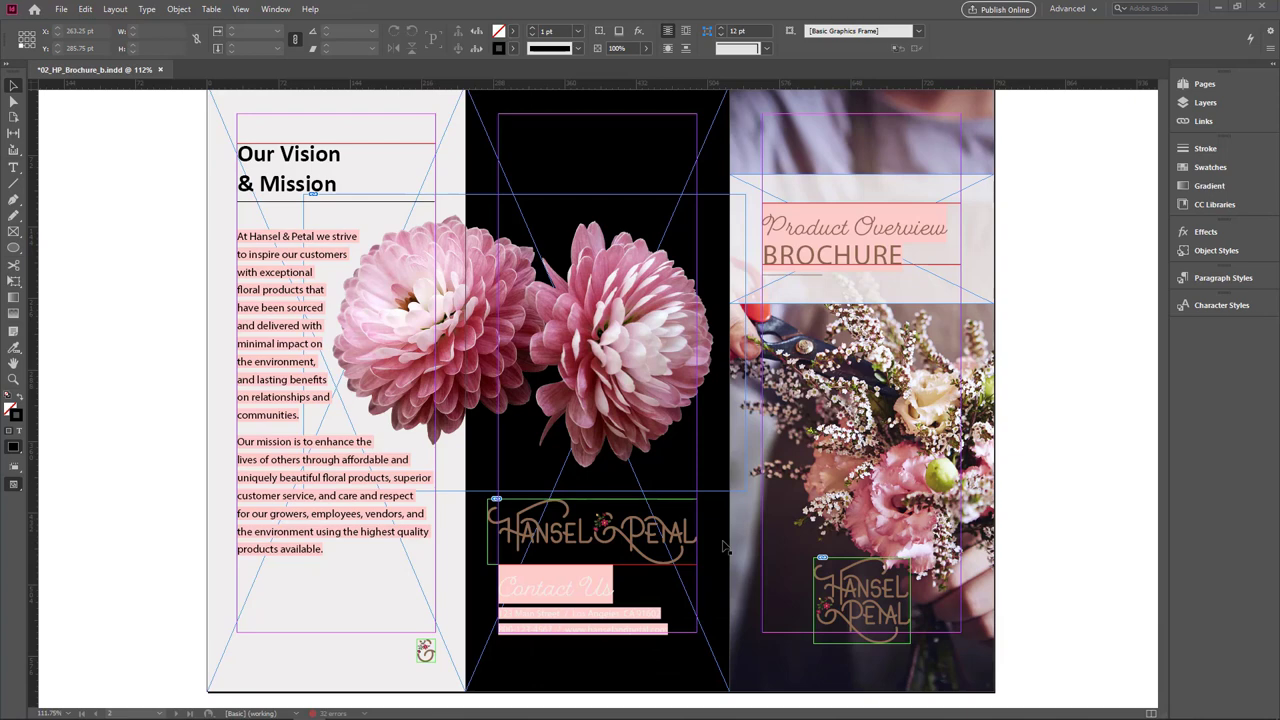
pyautogui.moveTo(1036, 418)
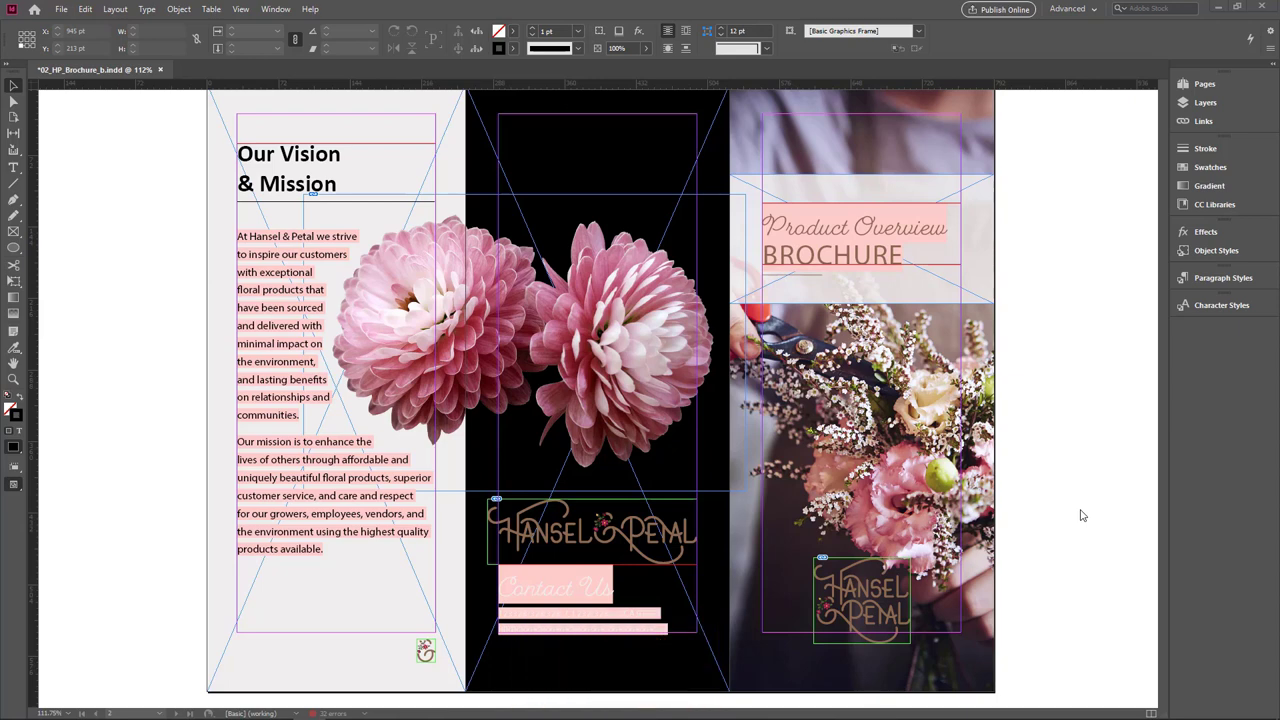
pyautogui.moveTo(1043, 537)
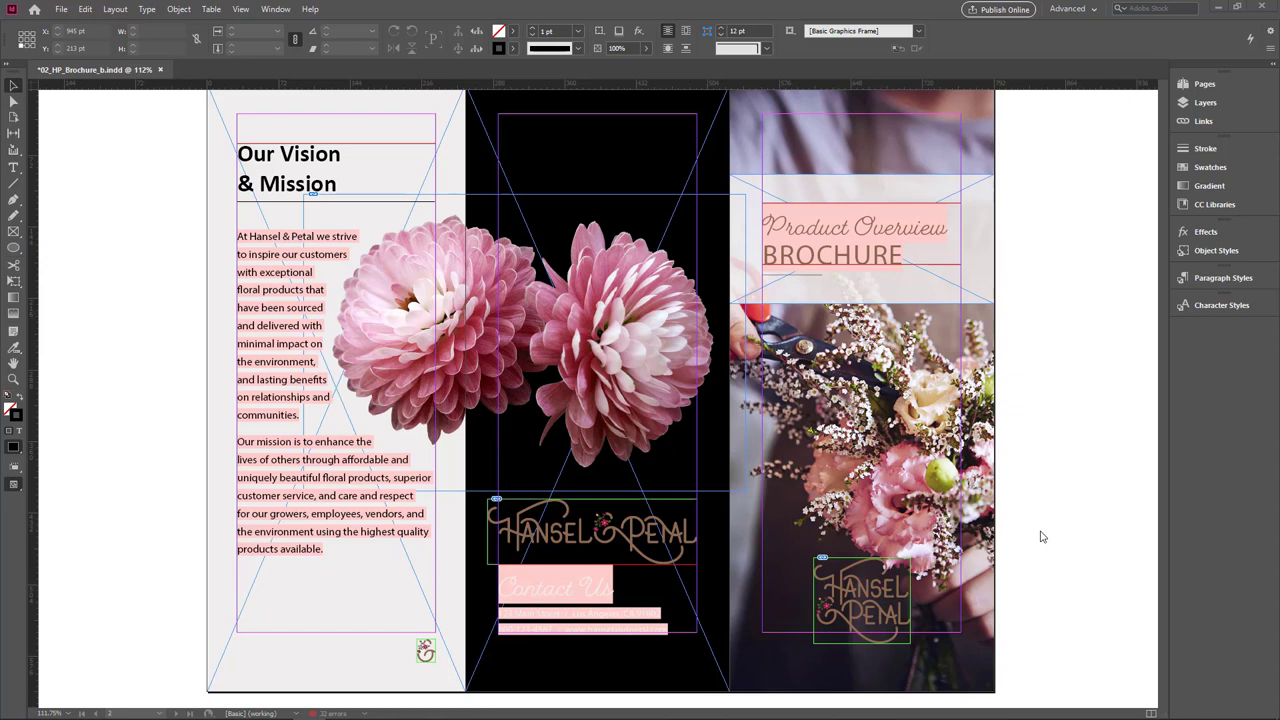
pyautogui.moveTo(280, 427)
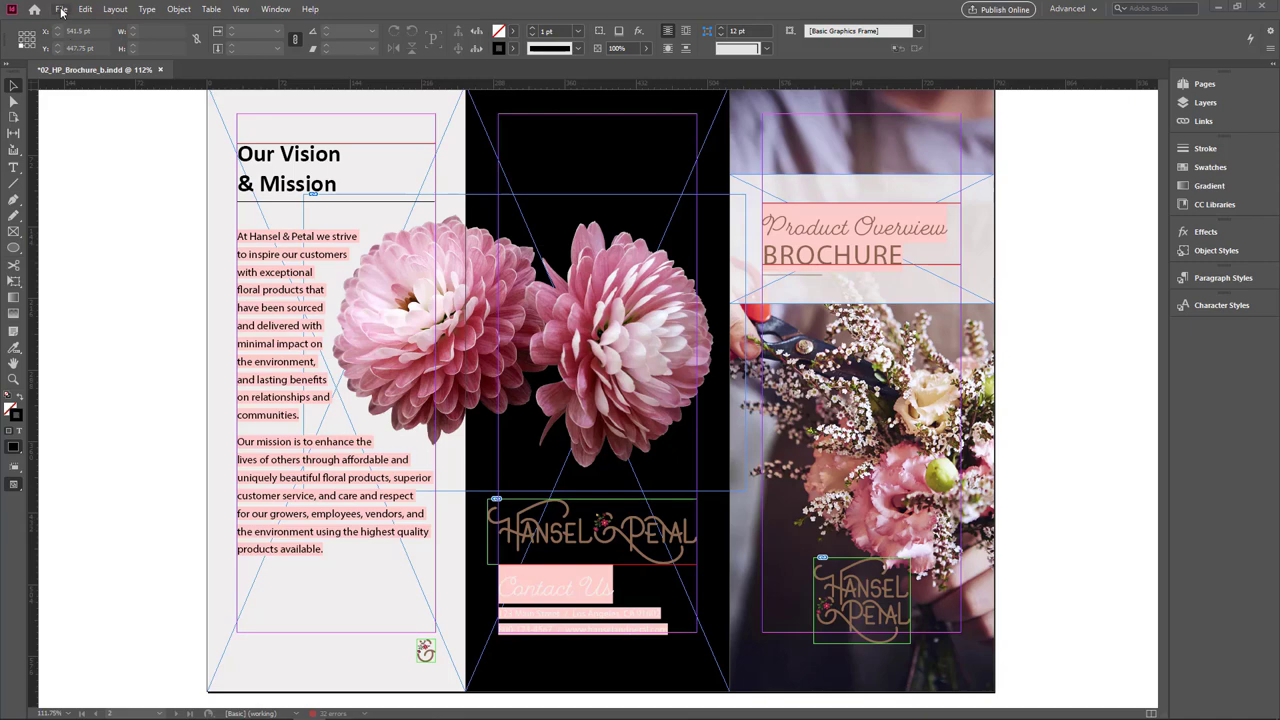
pyautogui.click(62, 9)
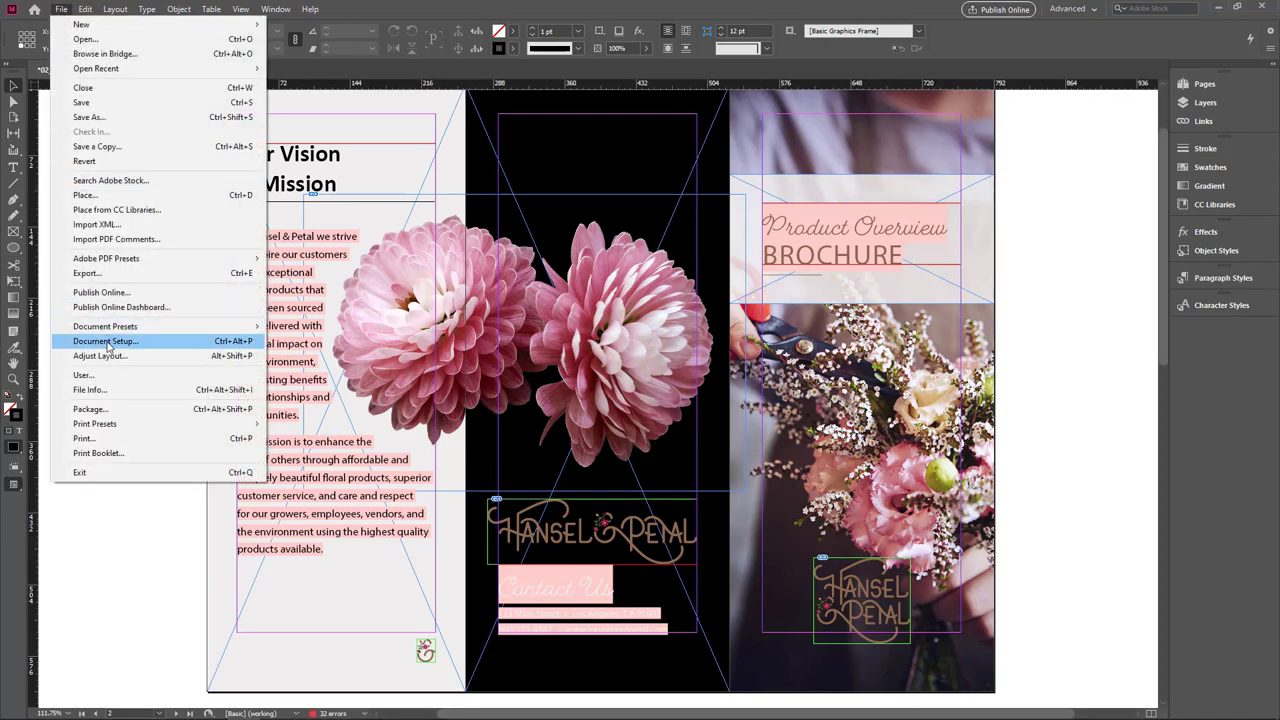
pyautogui.click(105, 341)
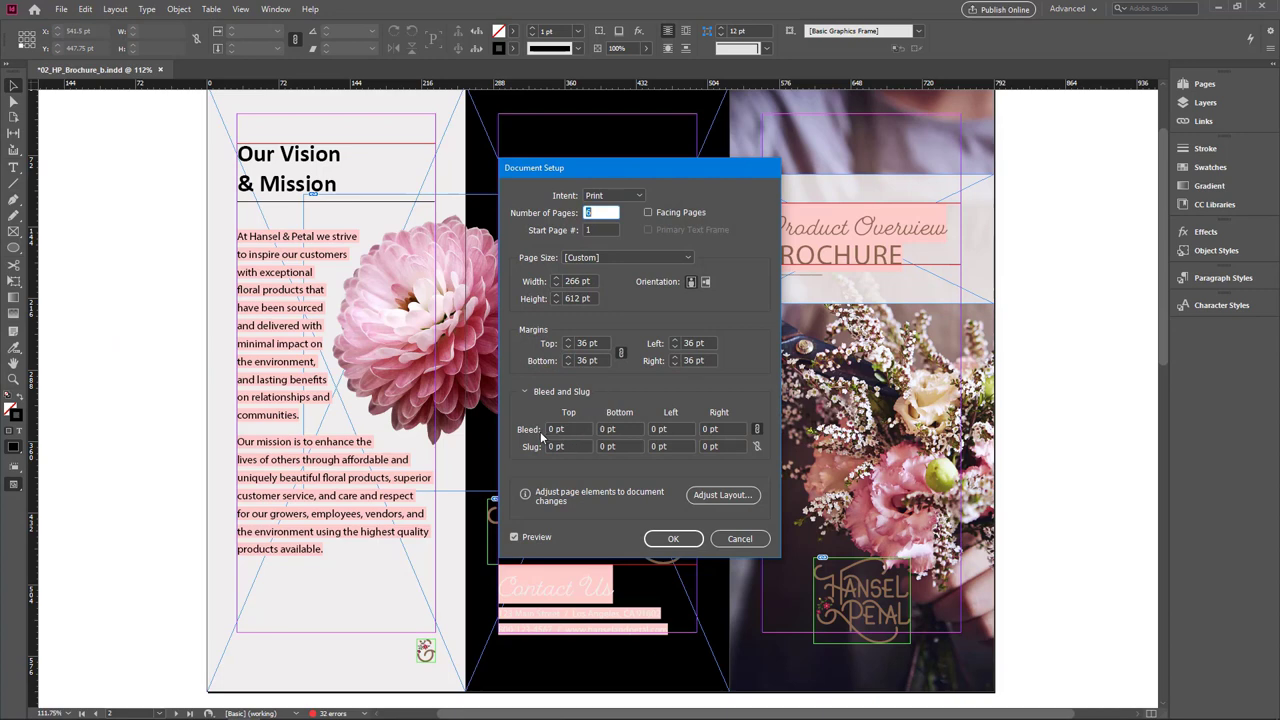
pyautogui.moveTo(532, 464)
pyautogui.write('9')
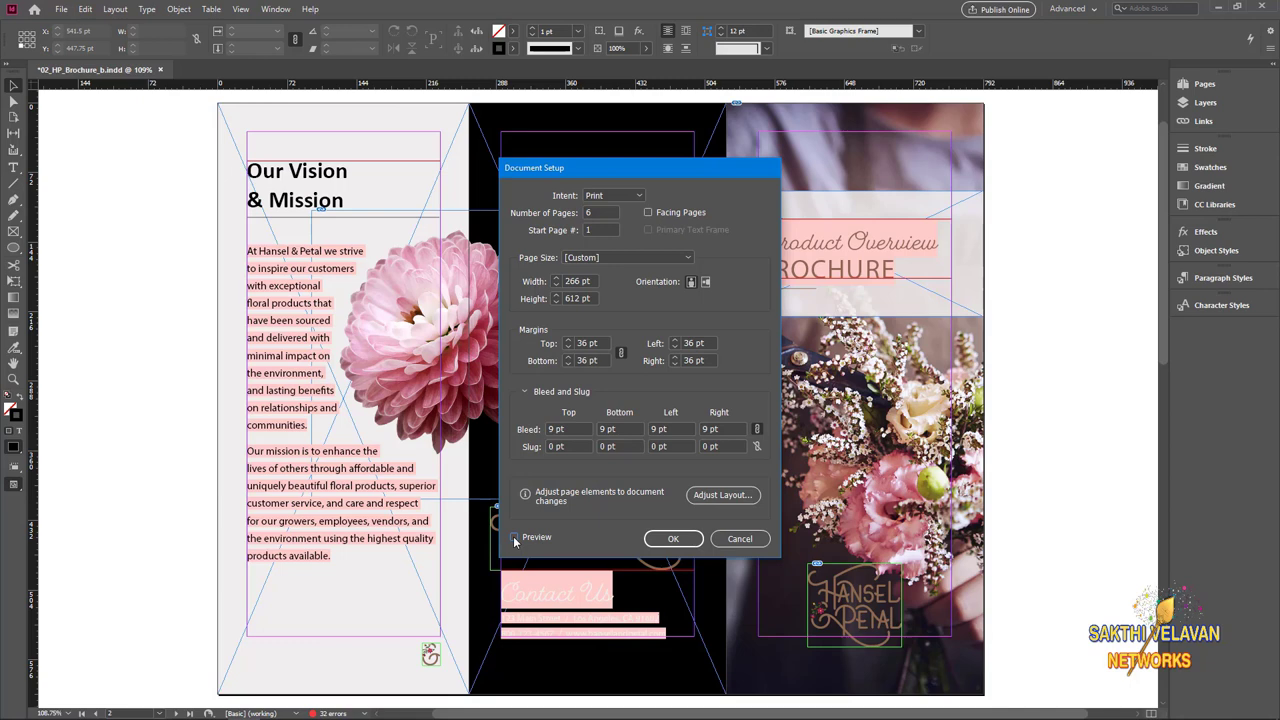
pyautogui.click(514, 537)
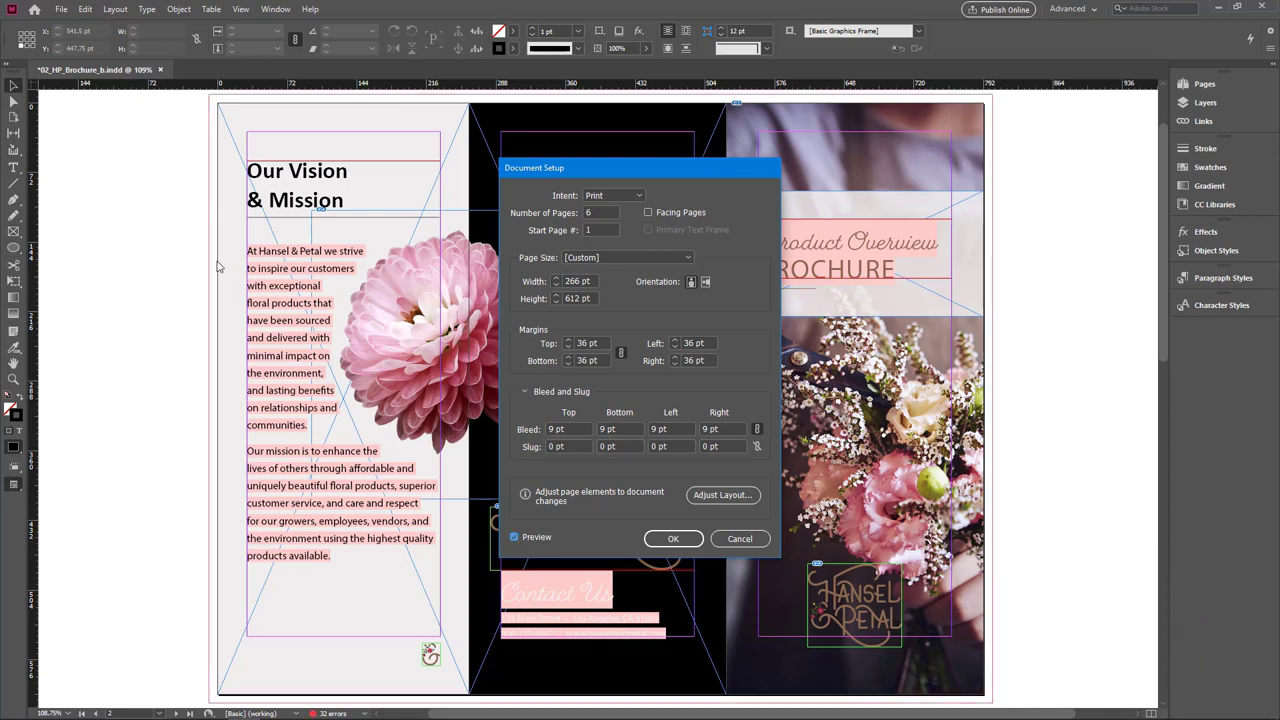
pyautogui.moveTo(279, 223)
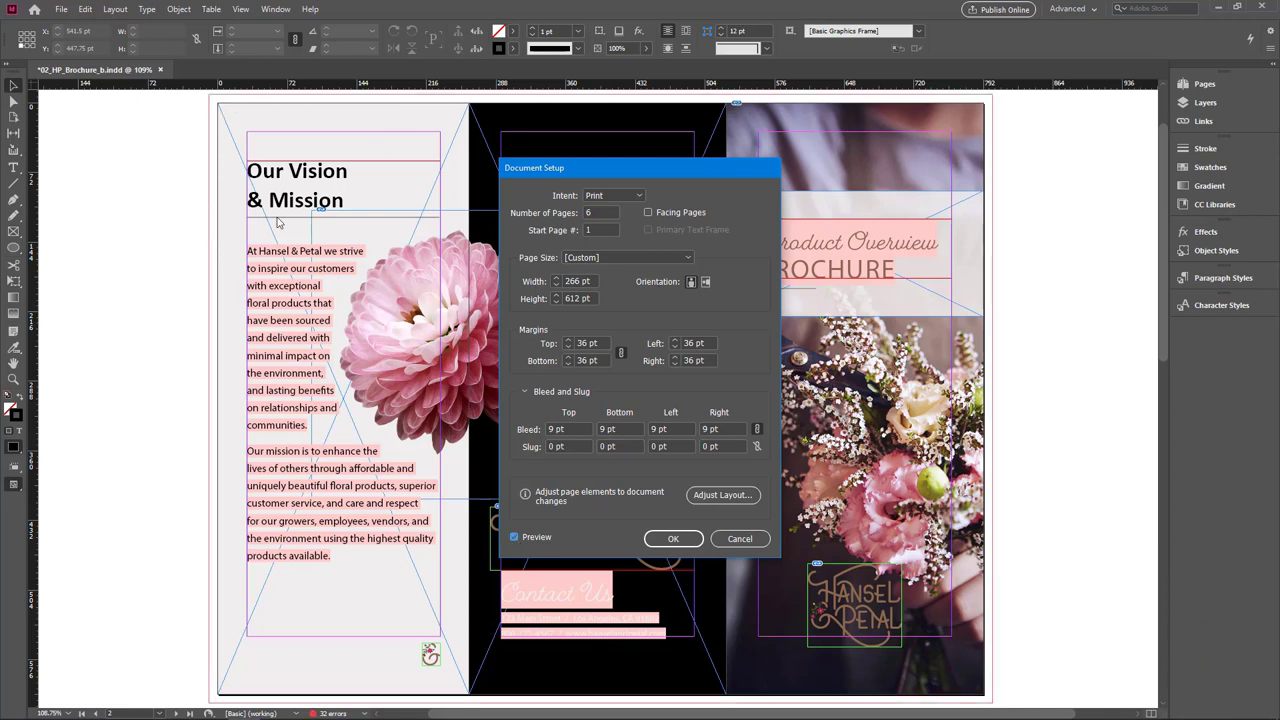
pyautogui.moveTo(210, 514)
pyautogui.write('36')
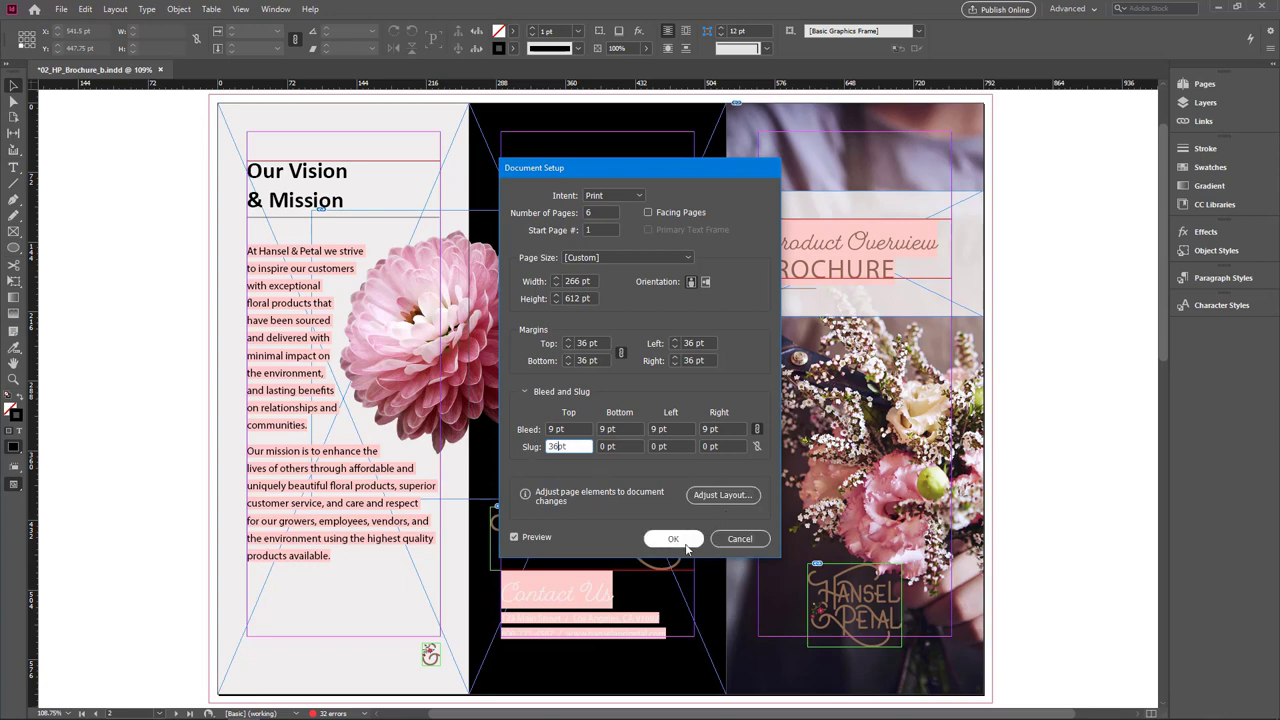
pyautogui.click(673, 538)
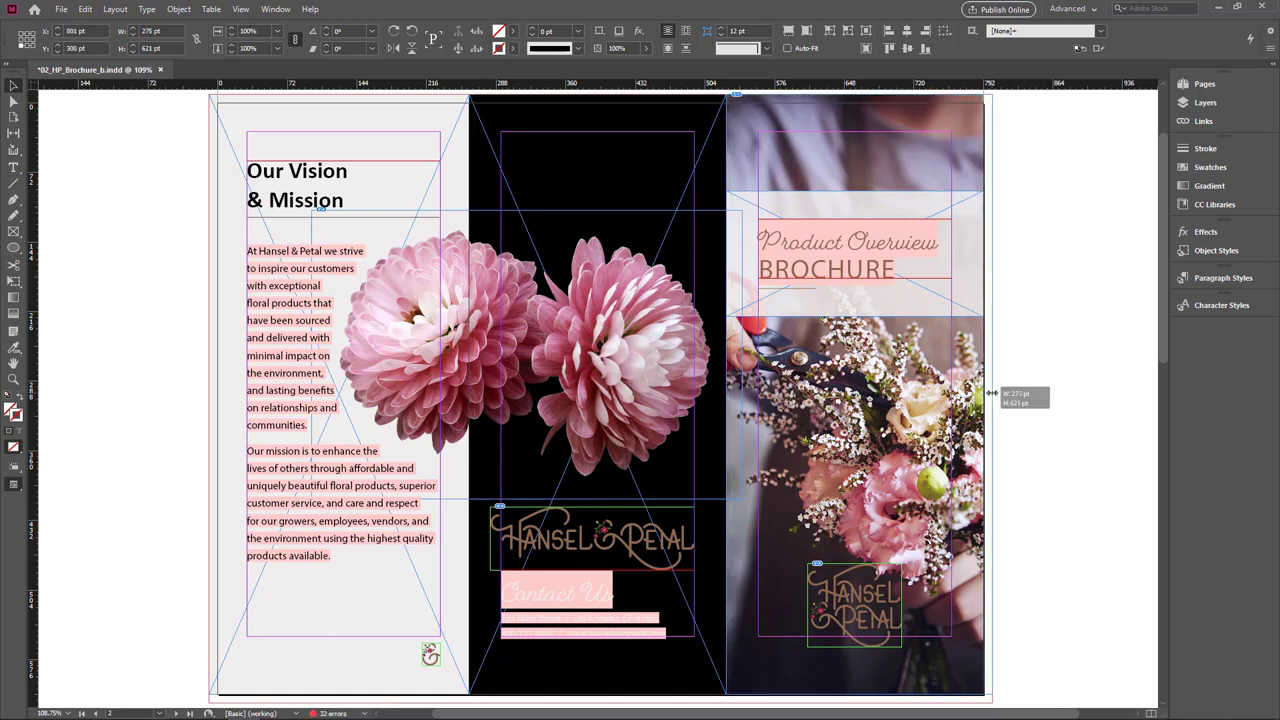
# Stretch the left panel's background image frame down to the bottom bleed guide
pyautogui.scroll(-3)
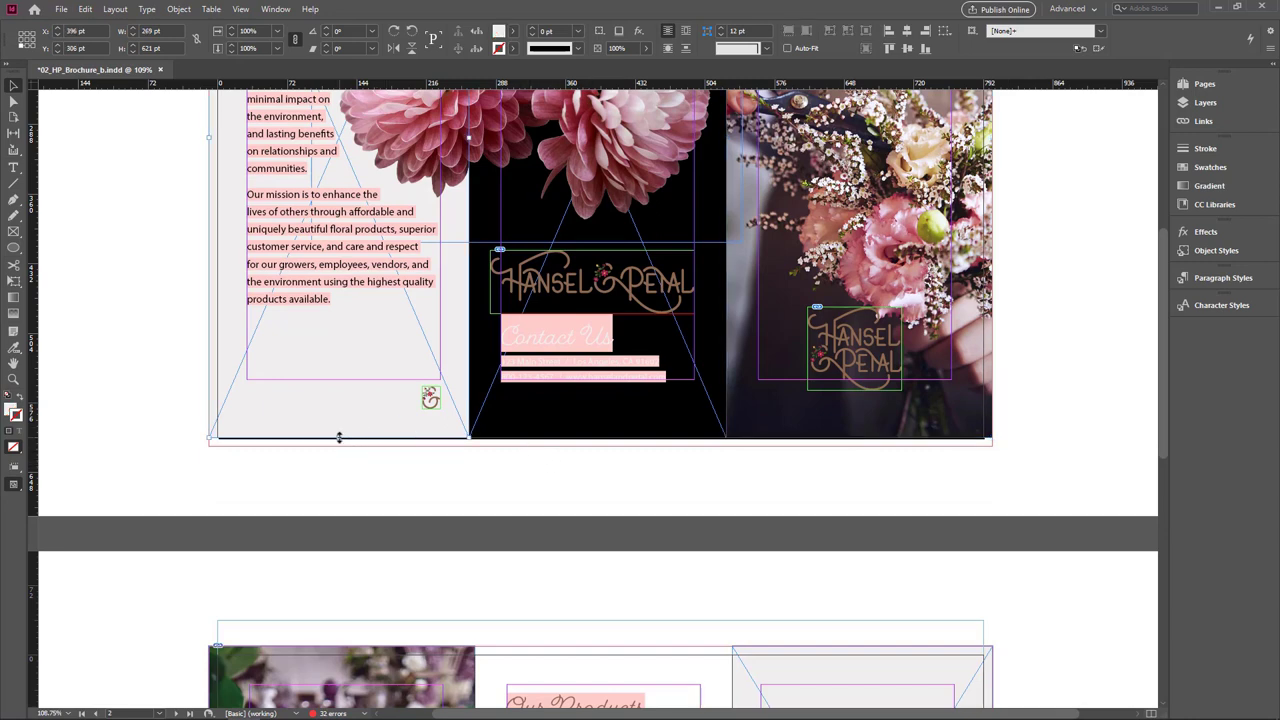
pyautogui.moveTo(338, 439); pyautogui.dragTo(338, 444)
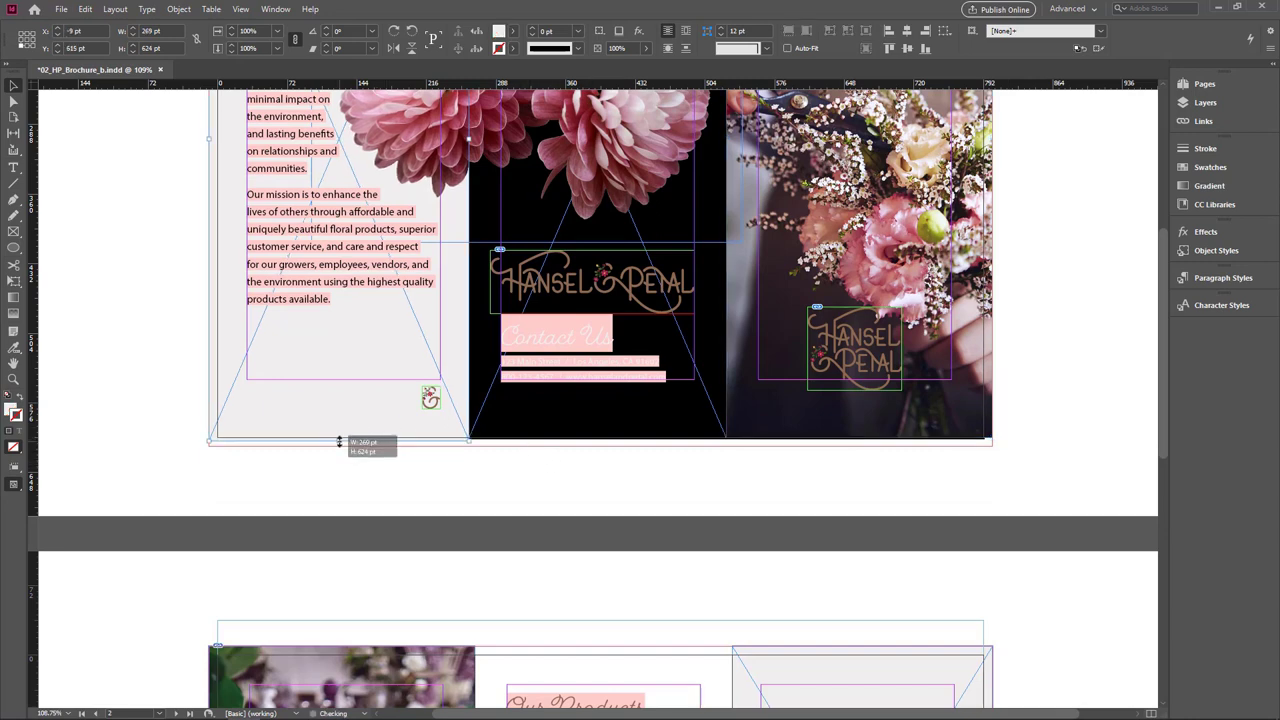
pyautogui.moveTo(338, 442); pyautogui.dragTo(338, 448)
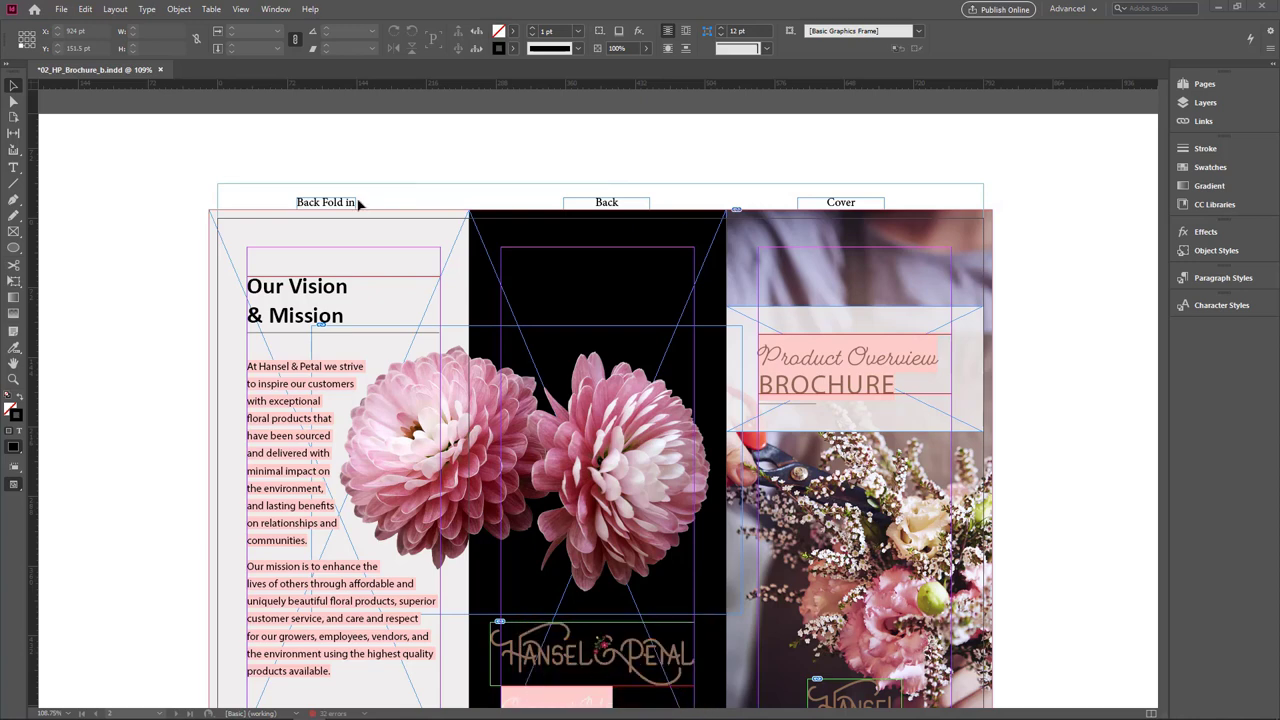
pyautogui.moveTo(438, 201)
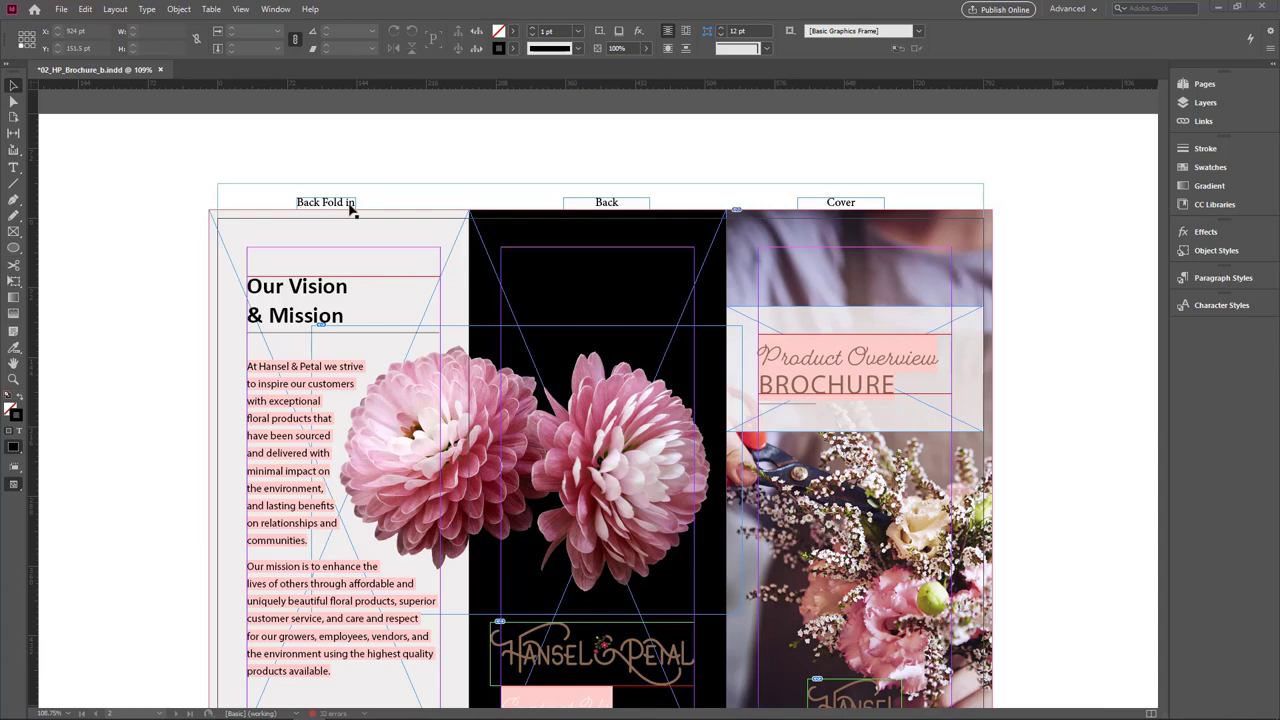
# Scroll up to view the 'Back Fold in', 'Back' and 'Cover' slug labels
pyautogui.scroll(3)
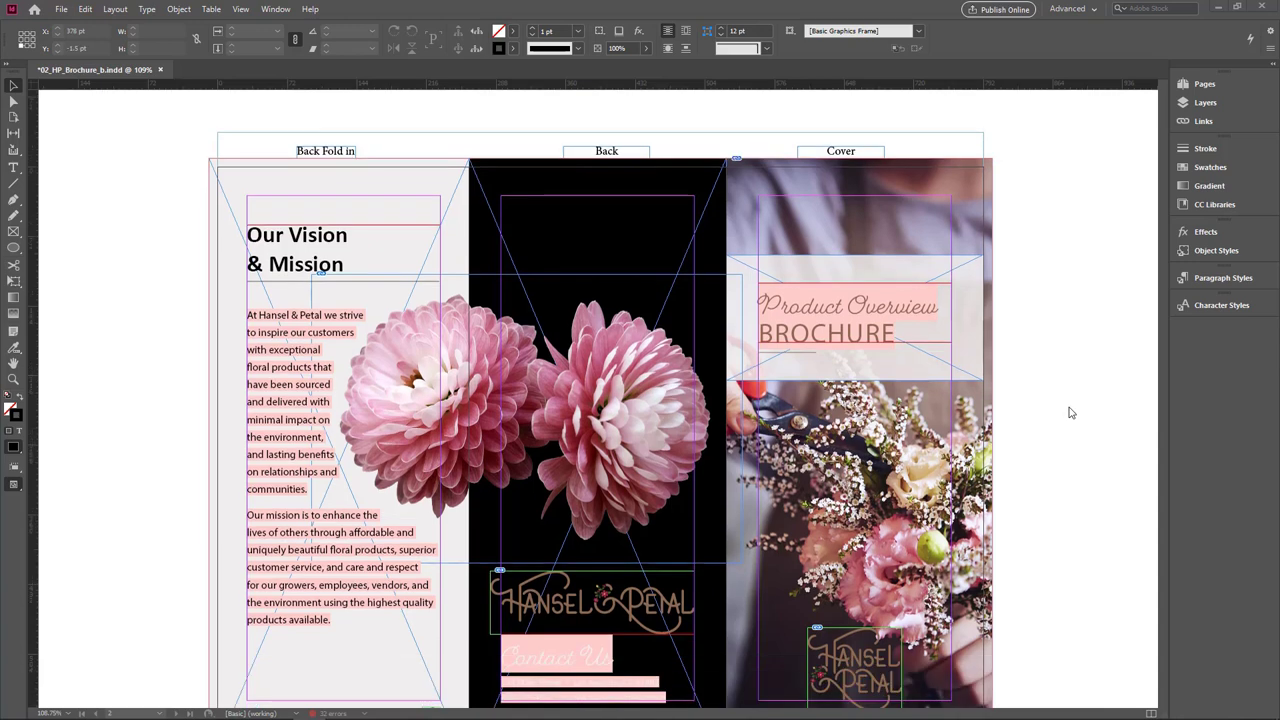